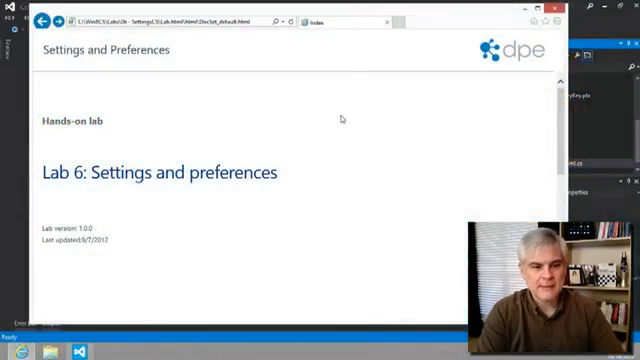
# Jump to Exercise 3, Implement the preference, from the lab's contents and read it.
pyautogui.scroll(-3)
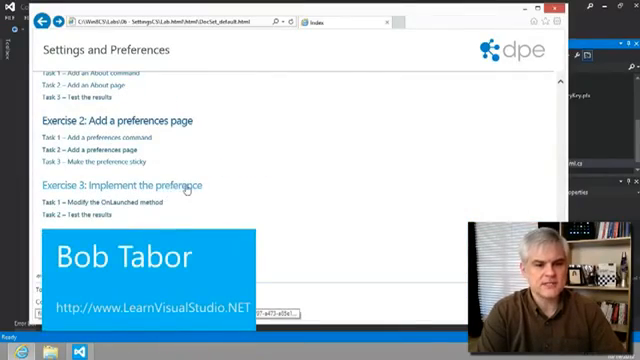
pyautogui.click(128, 186)
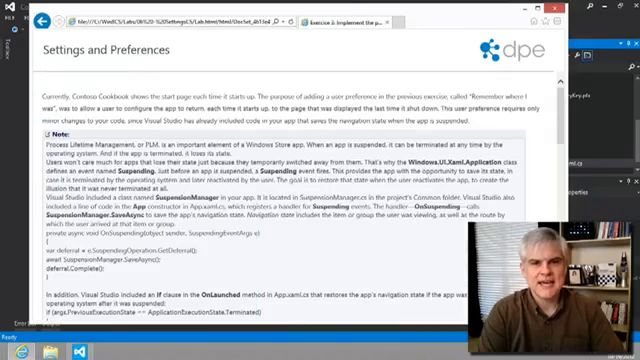
pyautogui.scroll(-3)
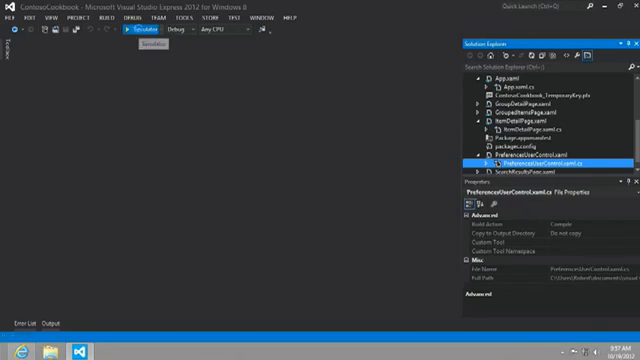
# Start debugging Contoso Cookbook in the Simulator, view the Chinese recipe, then return to Start.
pyautogui.click(140, 32)
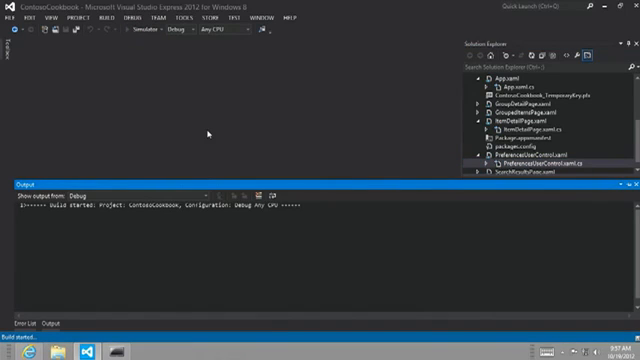
pyautogui.click(120, 28)
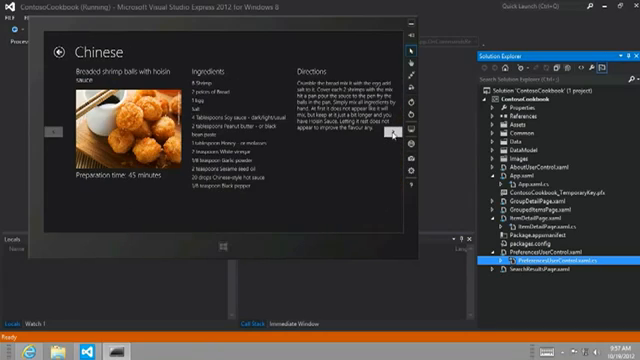
pyautogui.click(392, 132)
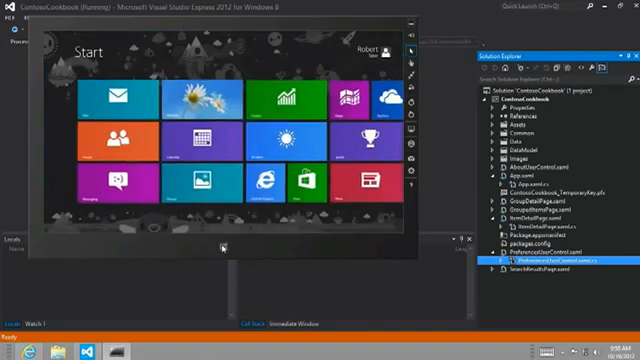
# Close Contoso Cookbook in the Simulator, ending the Visual Studio debug session.
pyautogui.hscroll(3)
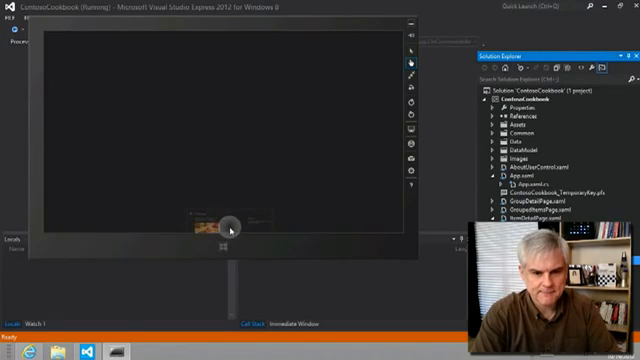
pyautogui.click(212, 230)
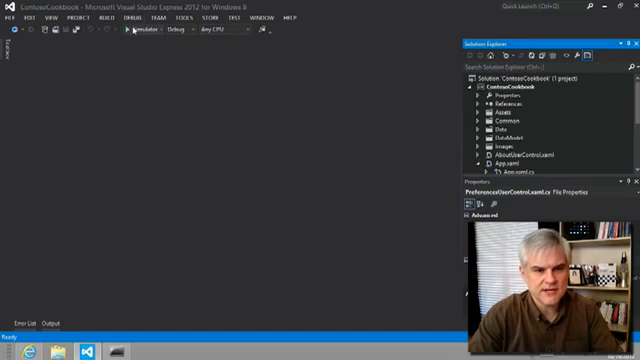
pyautogui.click(128, 32)
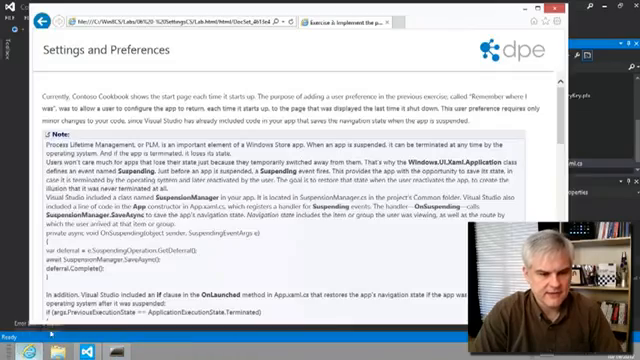
# Review Task 1, Modify the OnLaunched method, and its code snippets in the lab page.
pyautogui.scroll(-3)
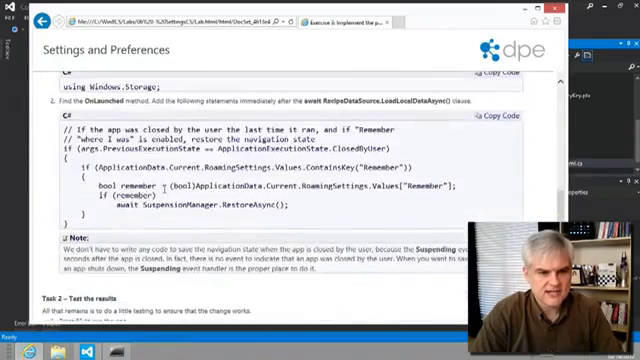
pyautogui.scroll(3)
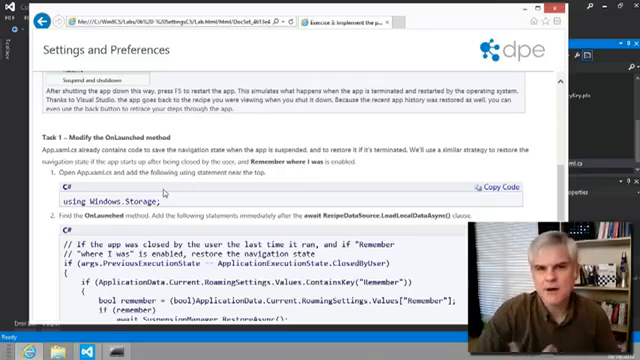
pyautogui.scroll(-3)
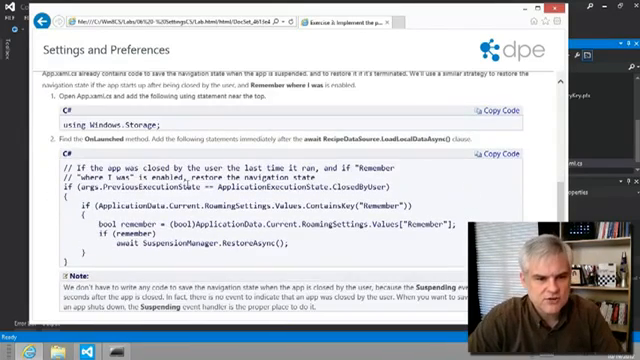
pyautogui.scroll(3)
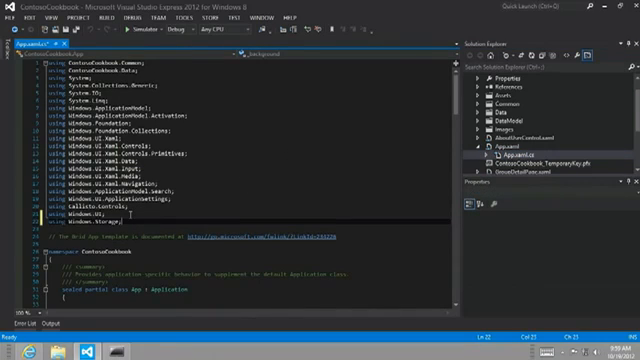
# Add the ClosedByUser check reading Remember and calling SuspensionManager.RestoreAsync, then select RestoreAsync.
pyautogui.scroll(-3)
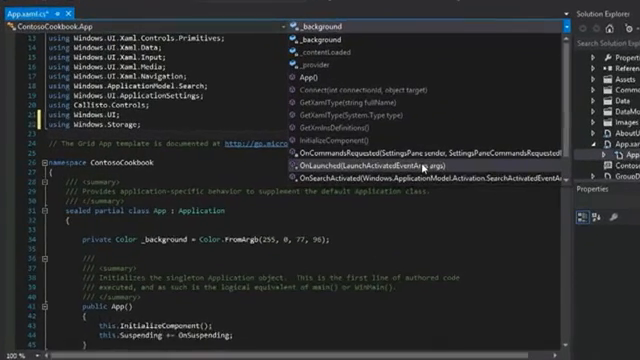
pyautogui.moveTo(390, 156)
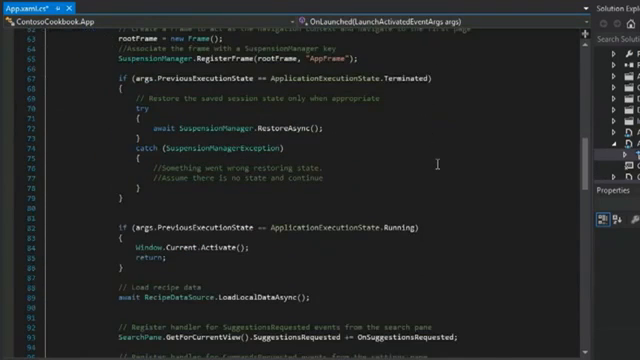
pyautogui.scroll(-3)
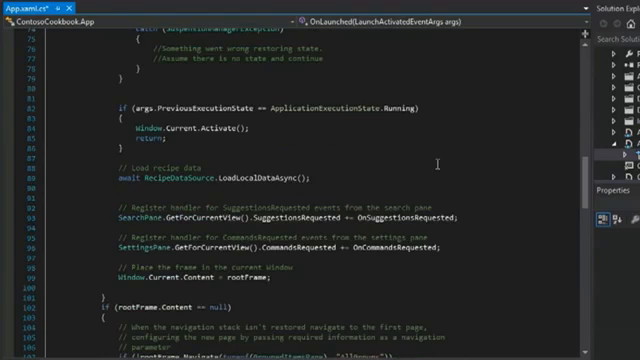
pyautogui.scroll(3)
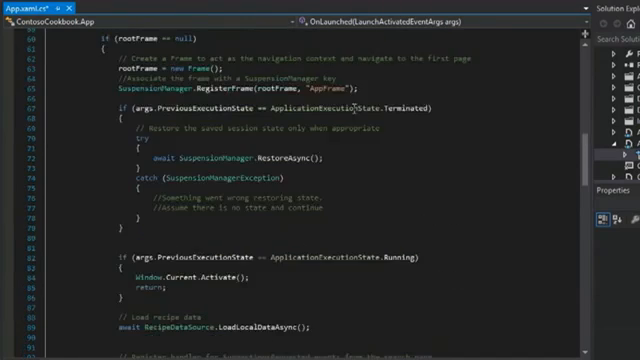
pyautogui.scroll(-3)
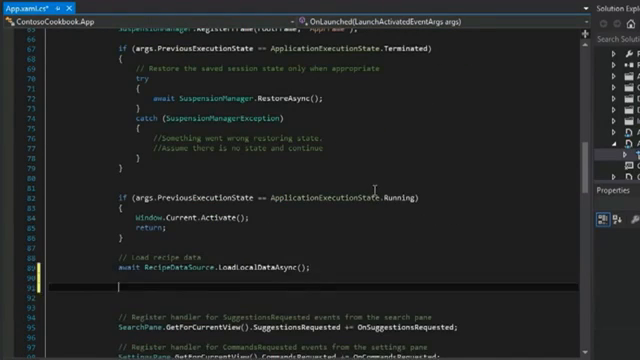
pyautogui.scroll(-3)
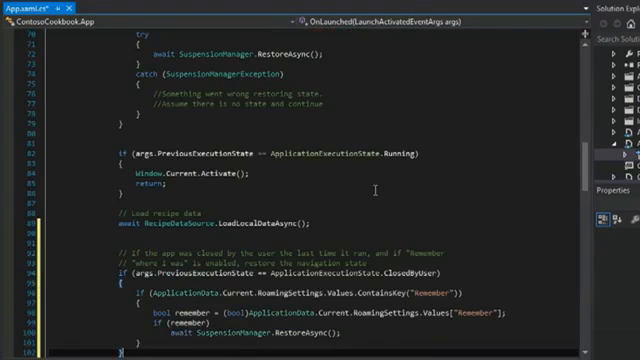
pyautogui.scroll(-3)
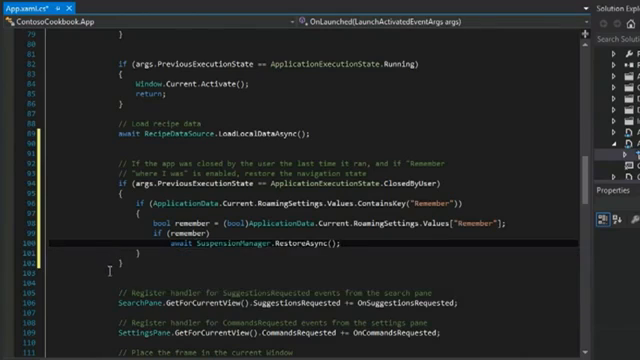
pyautogui.doubleClick(188, 220)
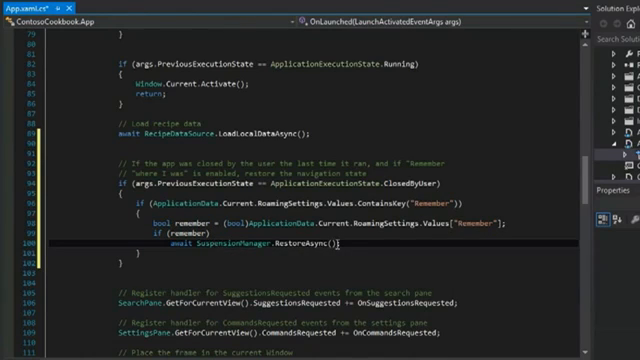
pyautogui.doubleClick(304, 244)
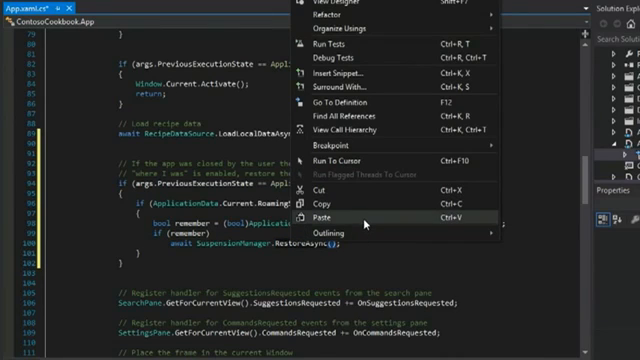
# Go to the definition of RestoreAsync in SuspensionManager.cs.
pyautogui.click(330, 100)
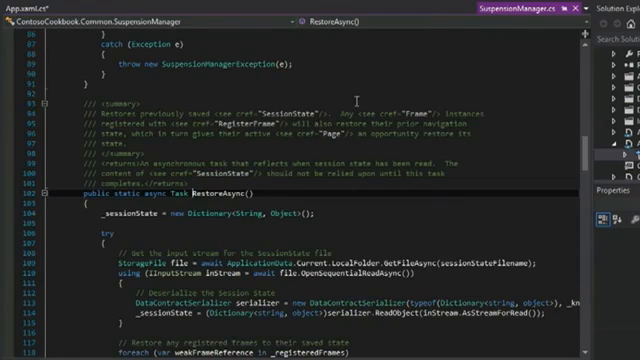
pyautogui.scroll(-3)
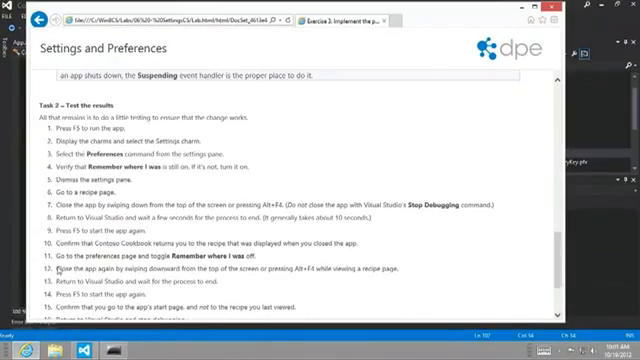
# Read through the lab's Test the results steps, highlighting one of the lines.
pyautogui.scroll(-3)
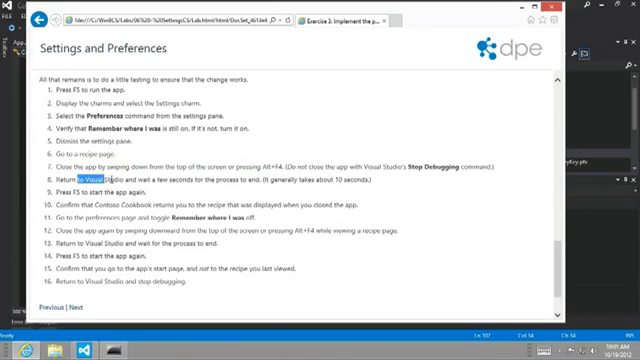
pyautogui.moveTo(100, 180); pyautogui.dragTo(258, 180)
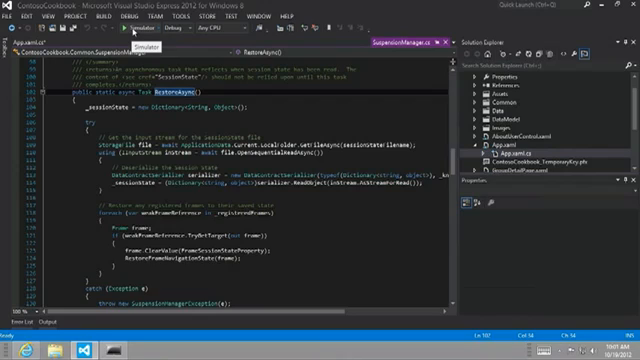
# Run Contoso Cookbook with F5 and open a Chinese recipe page.
pyautogui.click(128, 32)
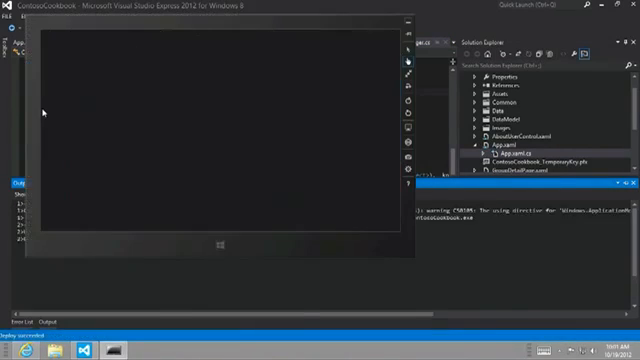
pyautogui.press('F5')
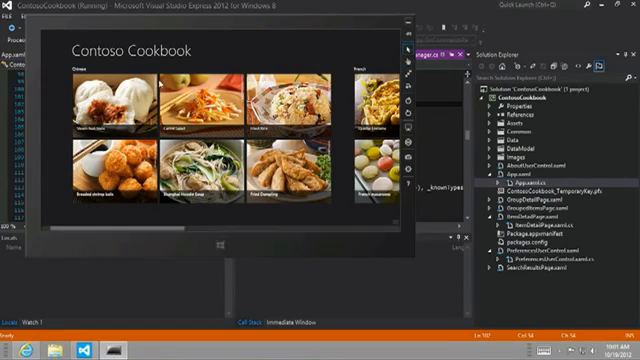
pyautogui.click(104, 98)
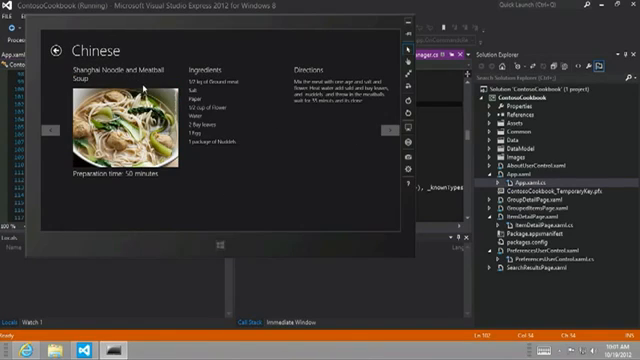
pyautogui.moveTo(400, 228)
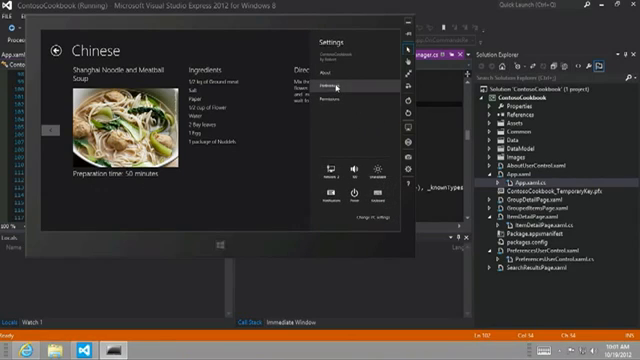
pyautogui.click(336, 90)
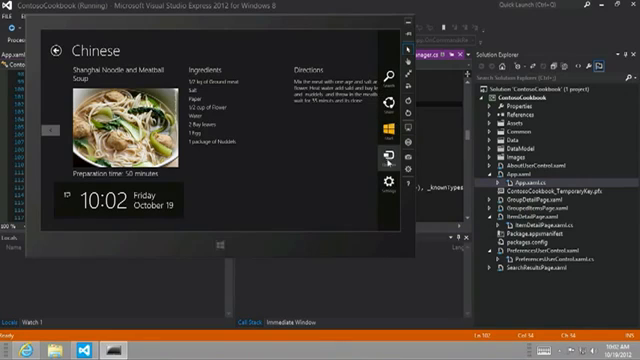
# Switch on Remember where I was in the app's Preferences pane.
pyautogui.click(398, 180)
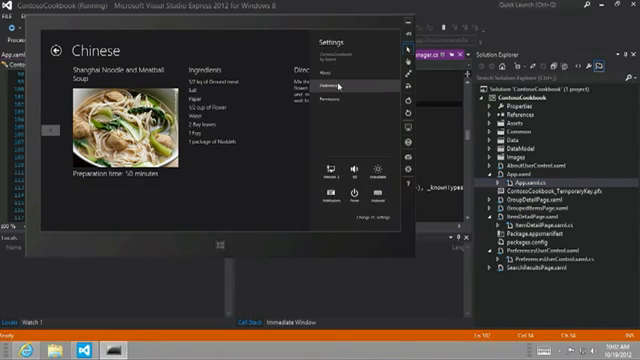
pyautogui.click(338, 88)
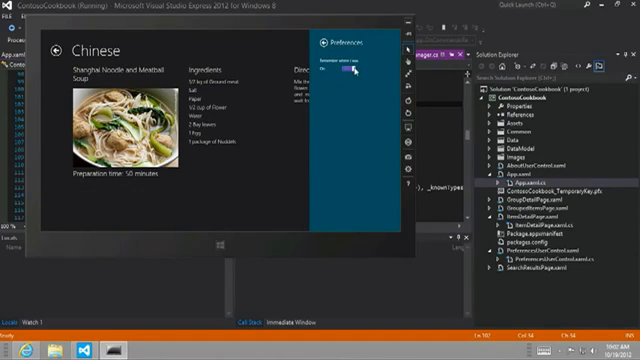
pyautogui.click(348, 72)
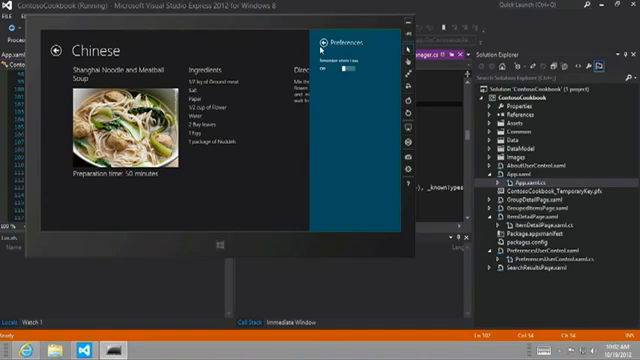